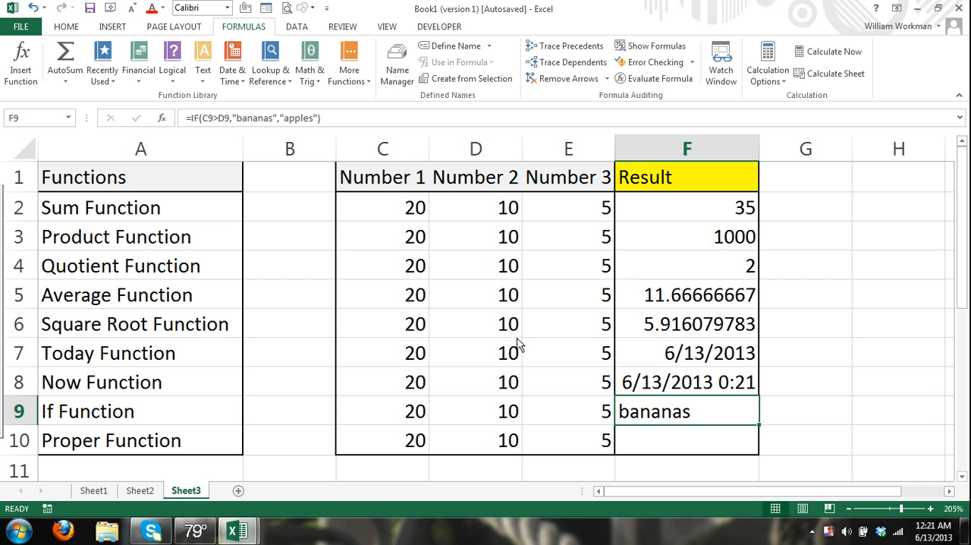
mouse_move(267, 127)
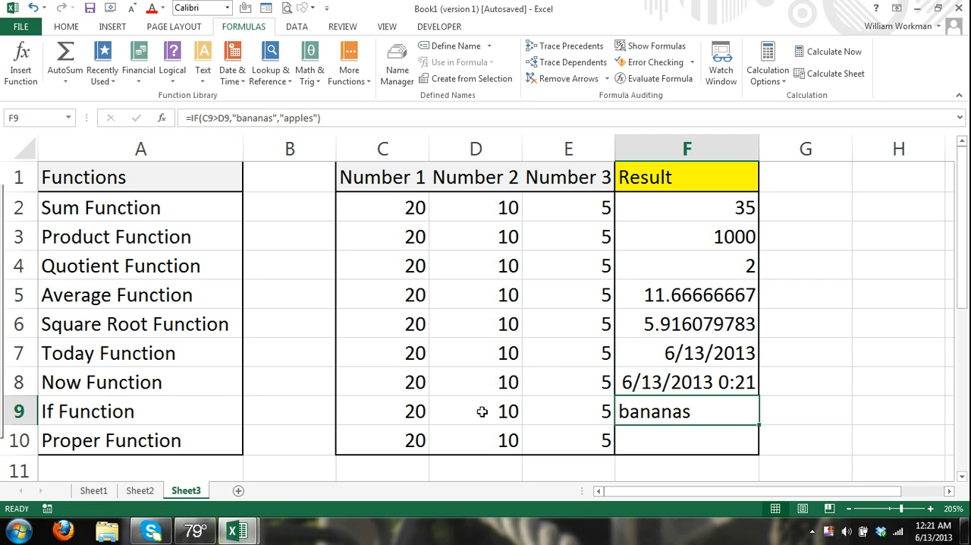
mouse_move(391, 207)
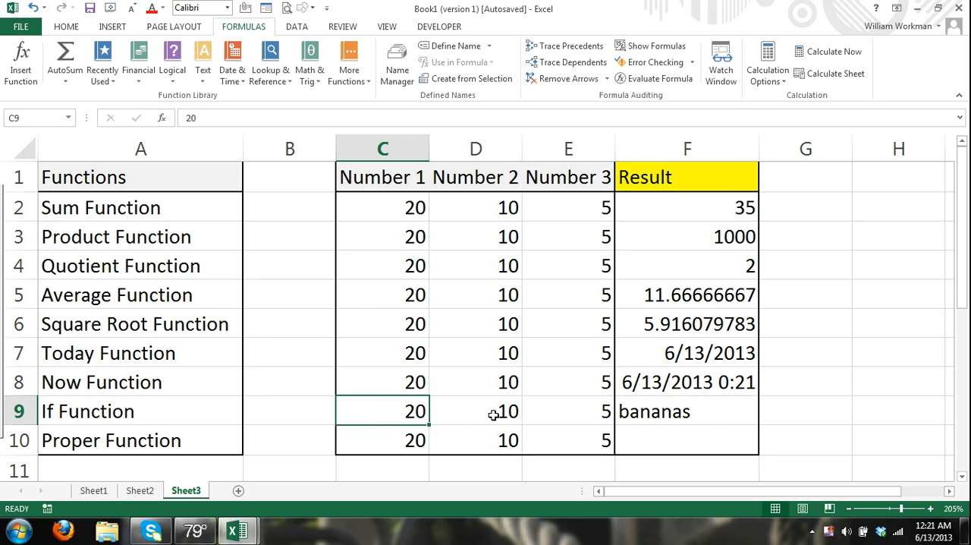
Change C9 to 9 so the IF result in F9 flips from bananas to apples.
click(477, 410)
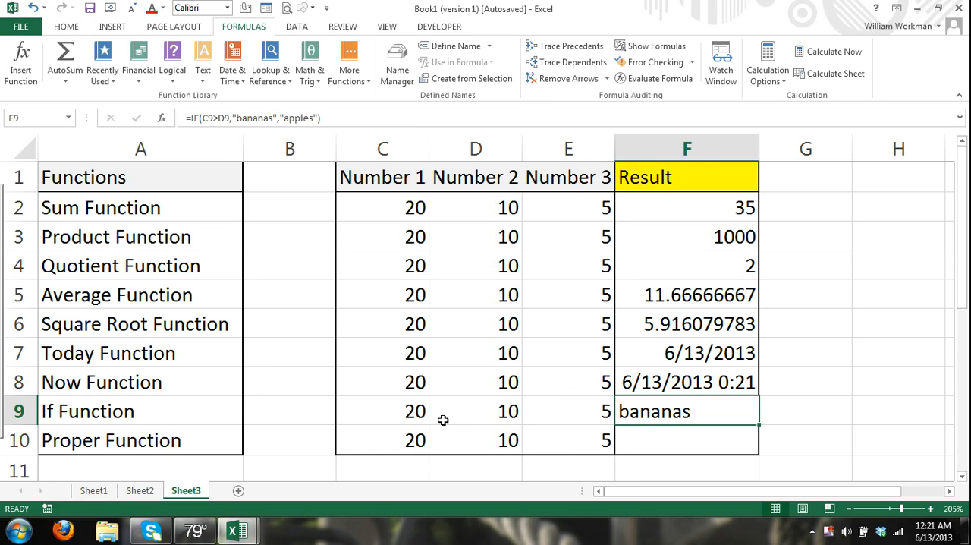
mouse_move(491, 416)
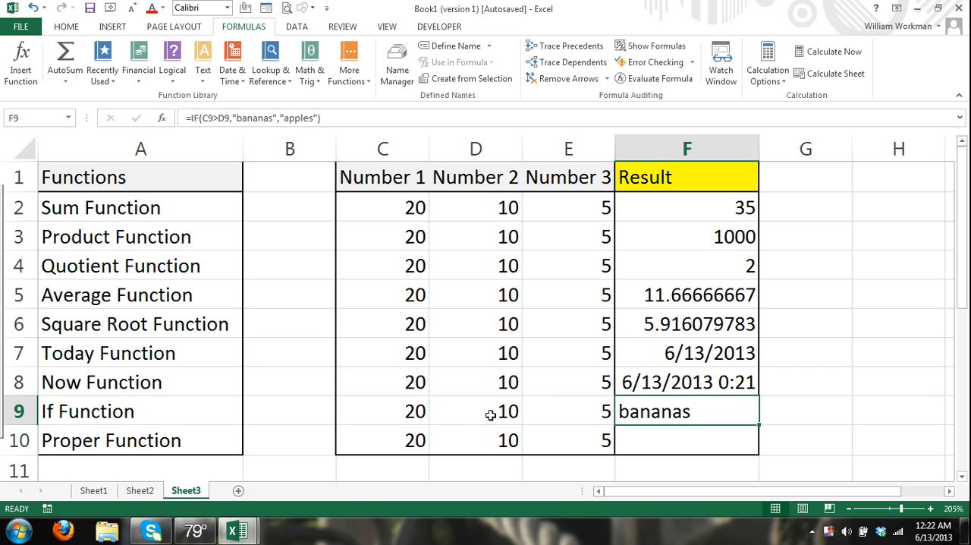
click(382, 410)
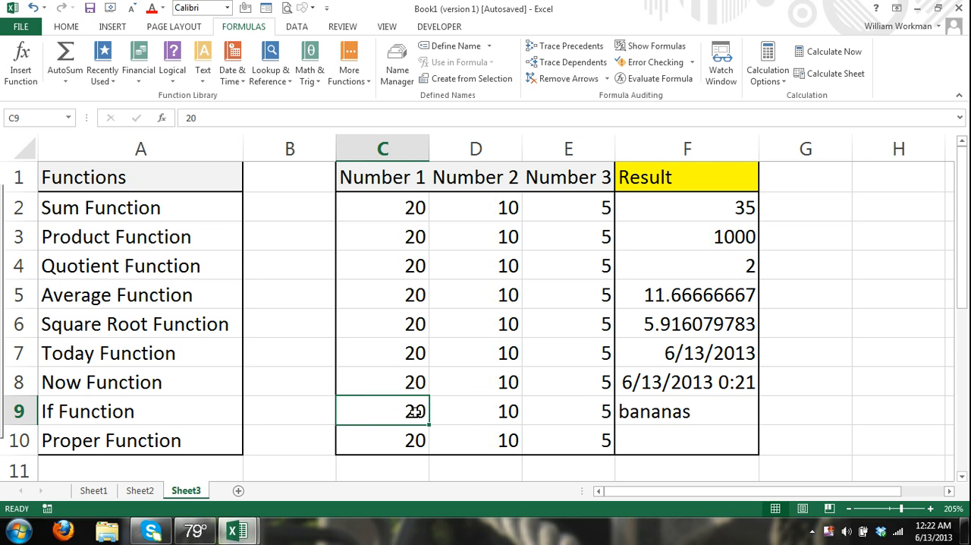
text(9)
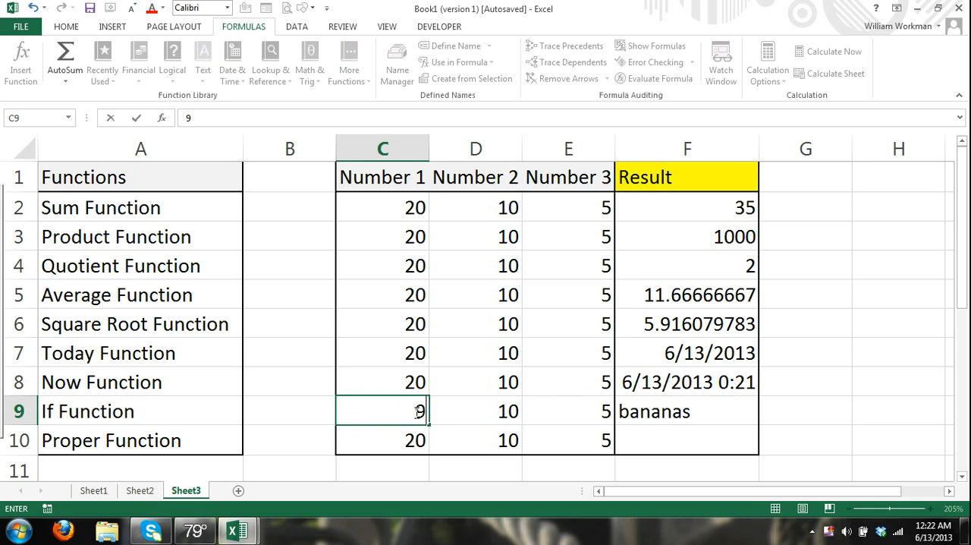
key(Return)
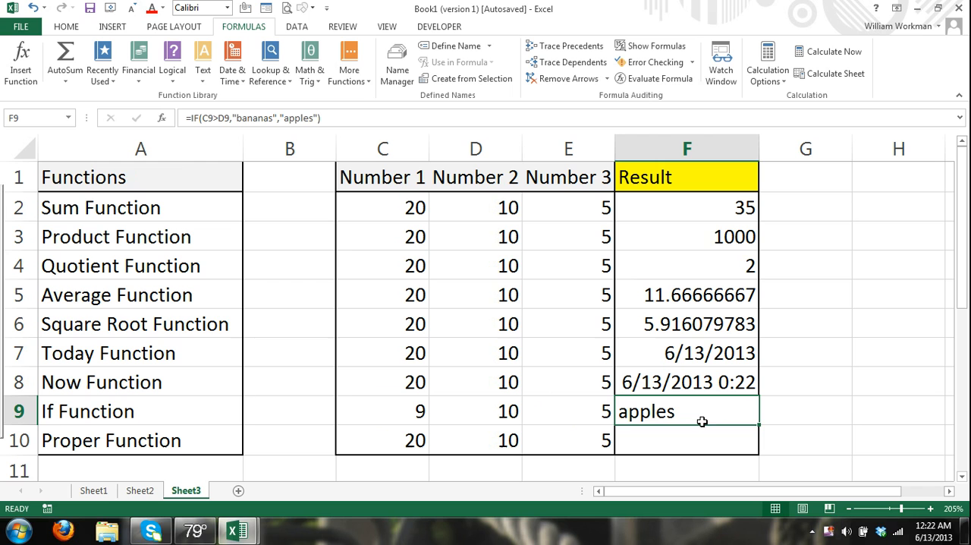
mouse_move(698, 413)
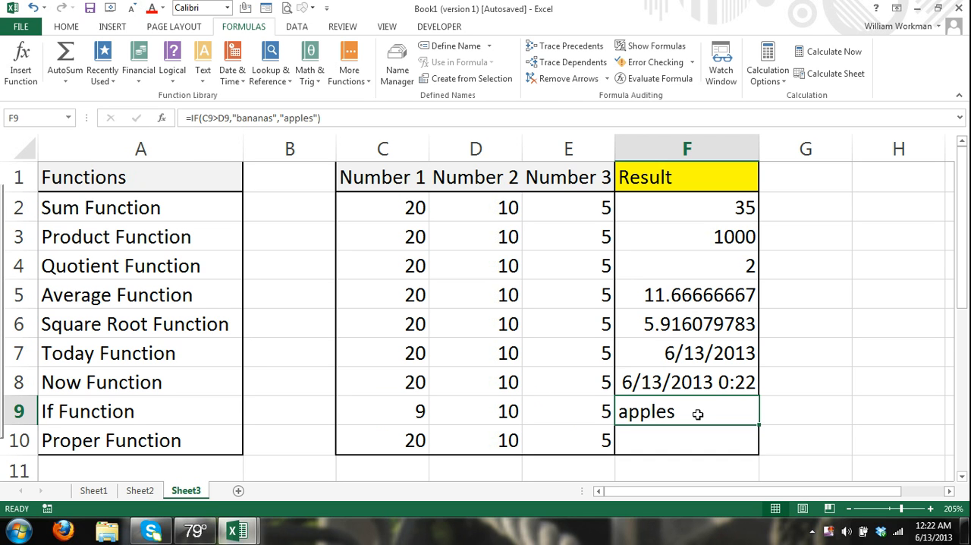
mouse_move(686, 425)
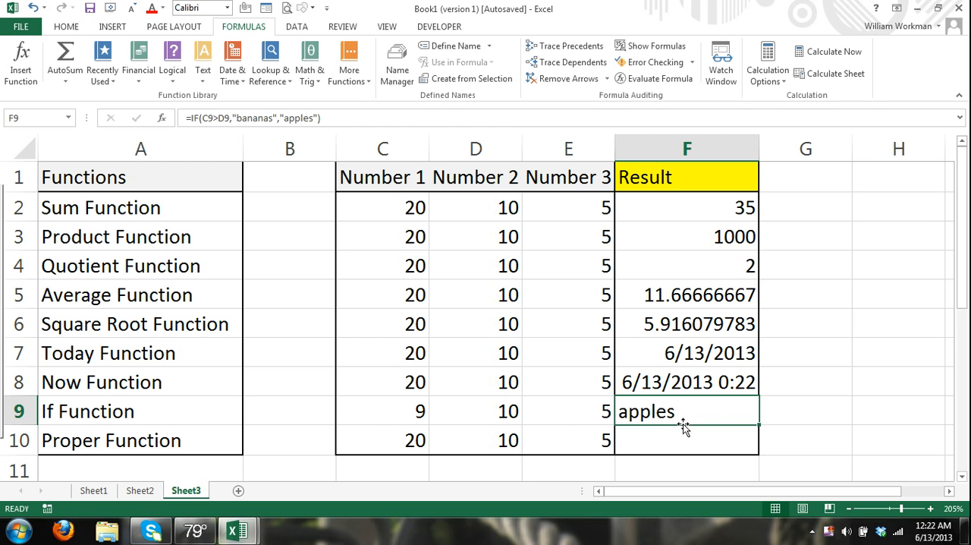
Select the Proper Function result cell F10 and show the Text functions list.
click(382, 440)
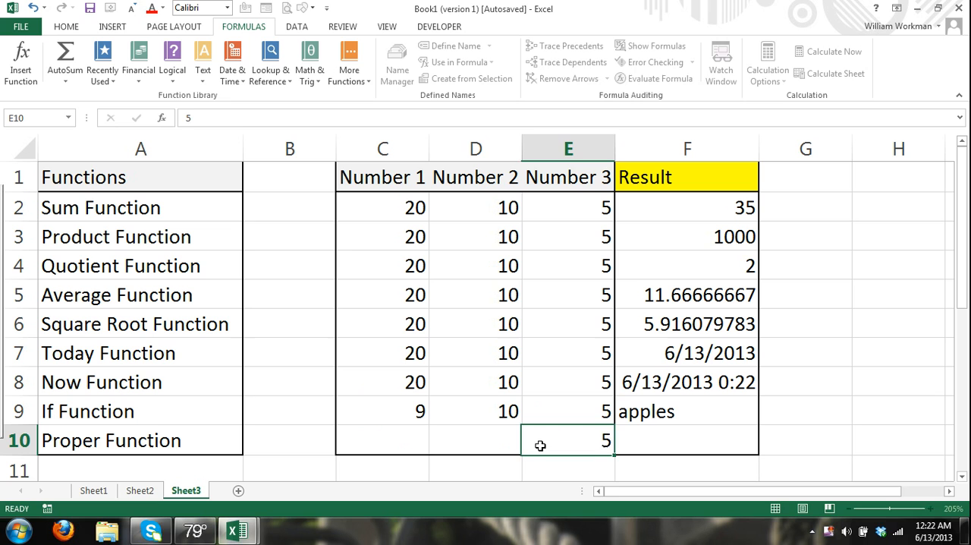
click(685, 441)
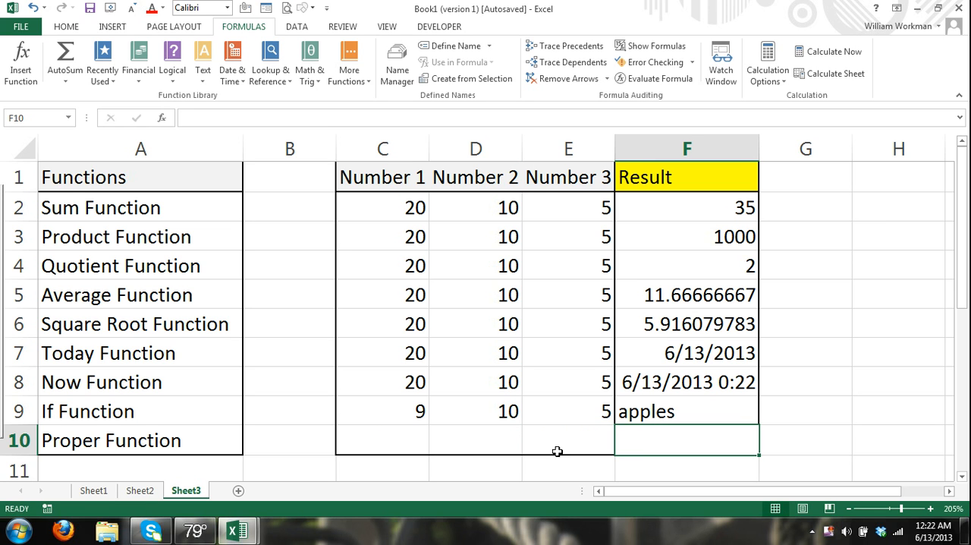
mouse_move(665, 440)
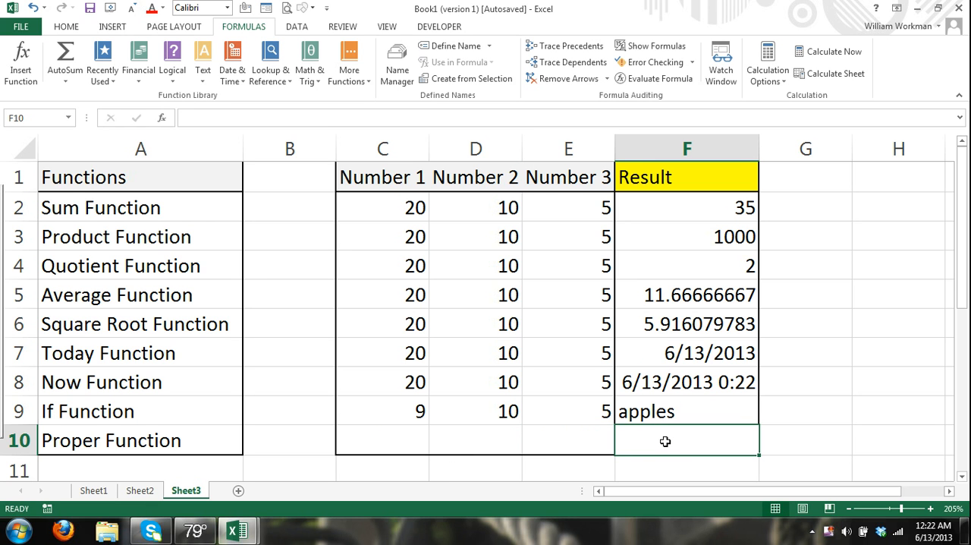
mouse_move(582, 492)
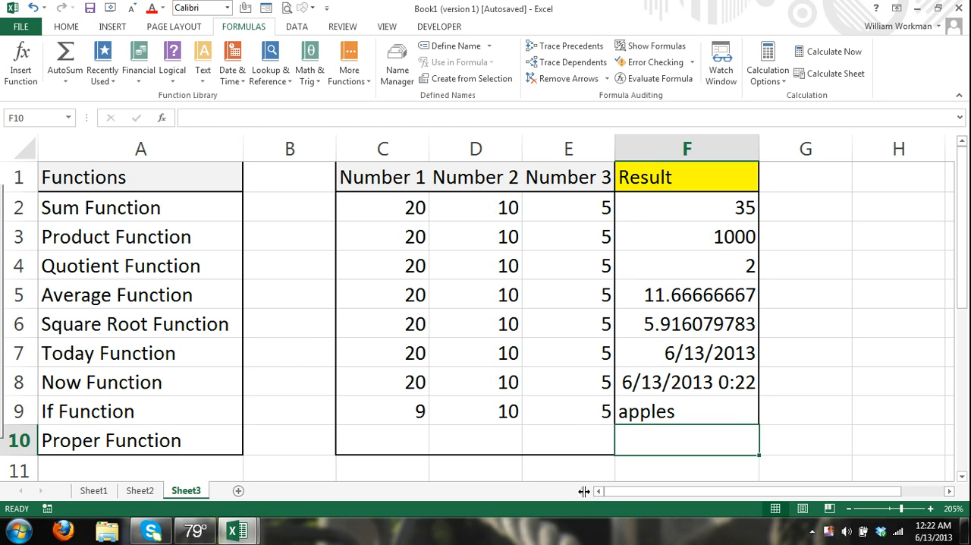
mouse_move(202, 58)
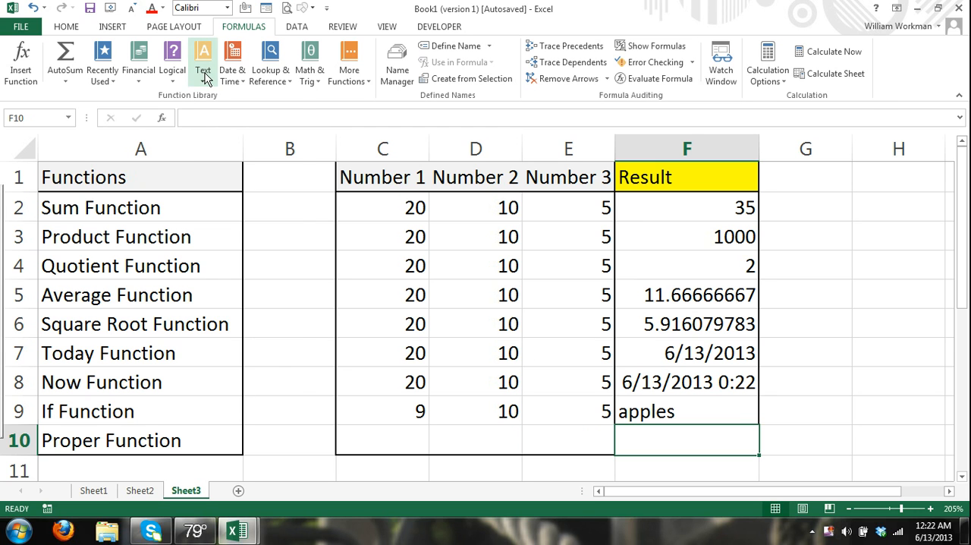
click(204, 61)
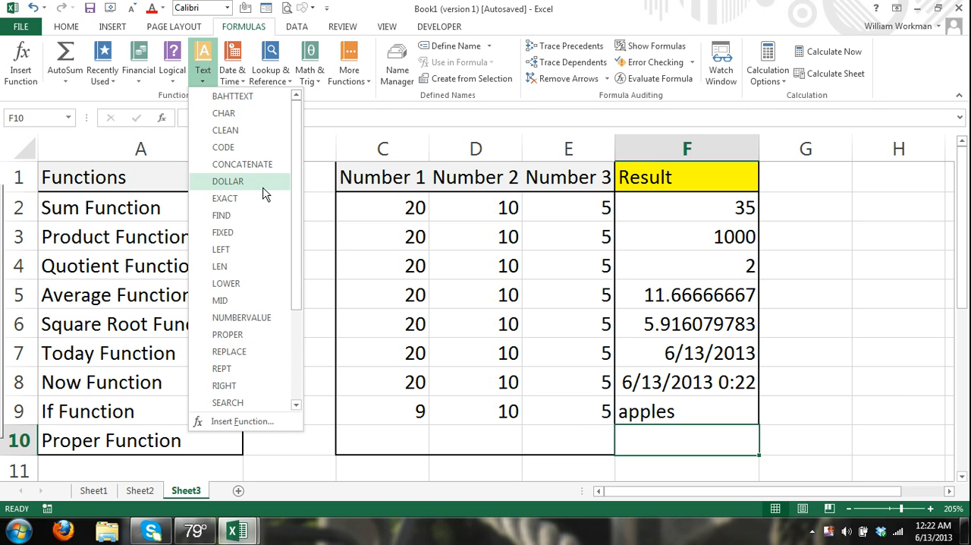
mouse_move(229, 352)
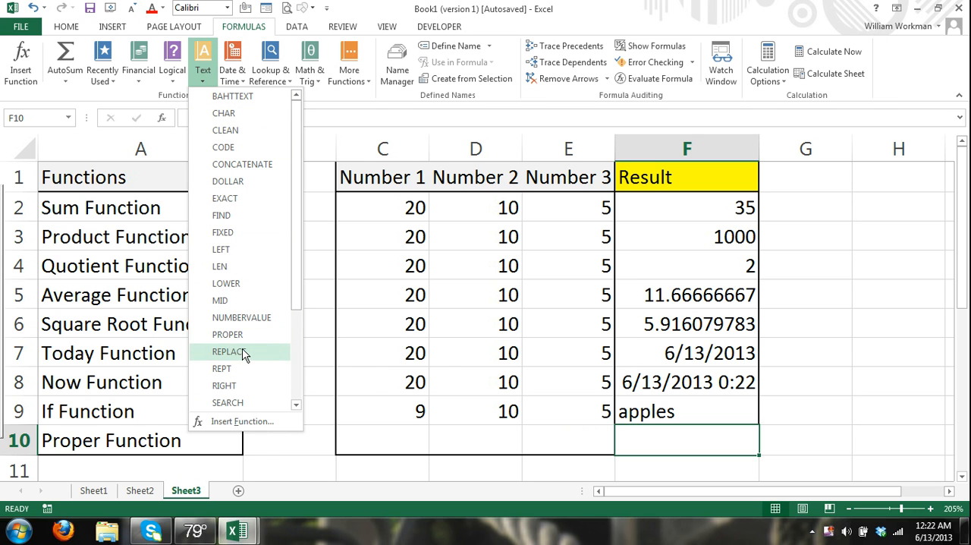
mouse_move(221, 216)
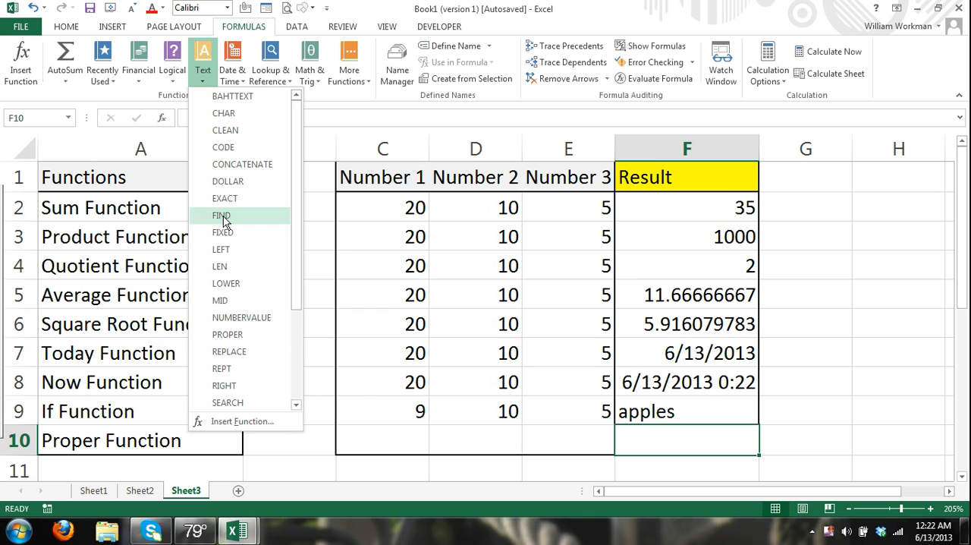
mouse_move(225, 197)
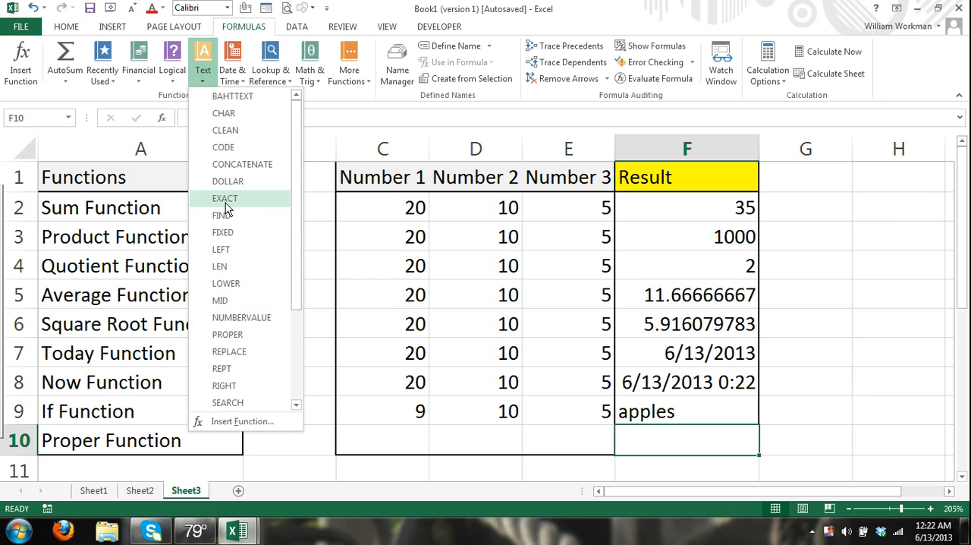
mouse_move(615, 406)
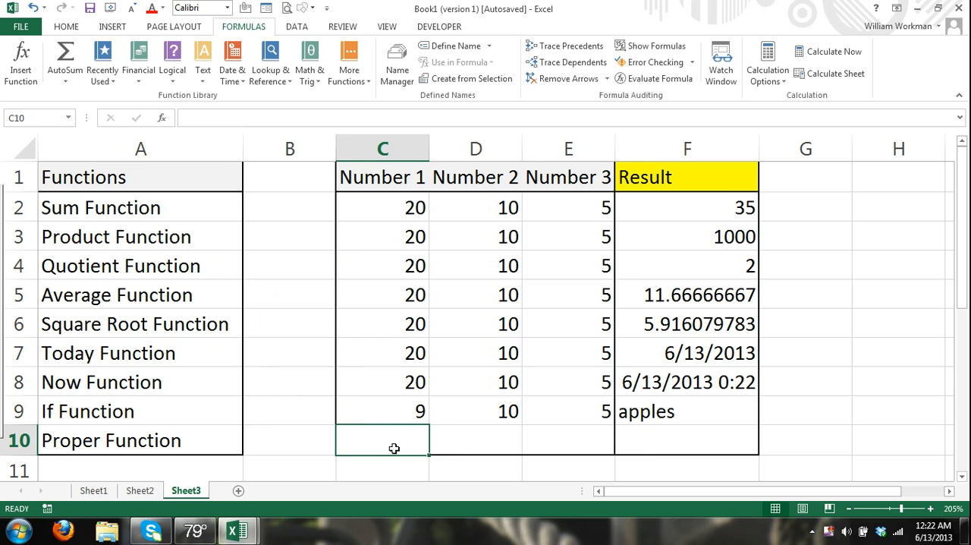
text(t)
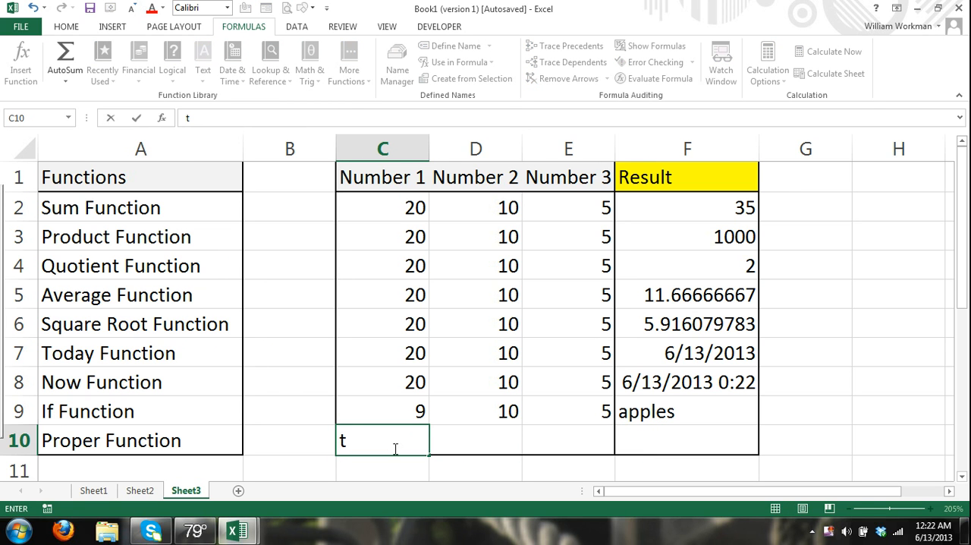
text(Od)
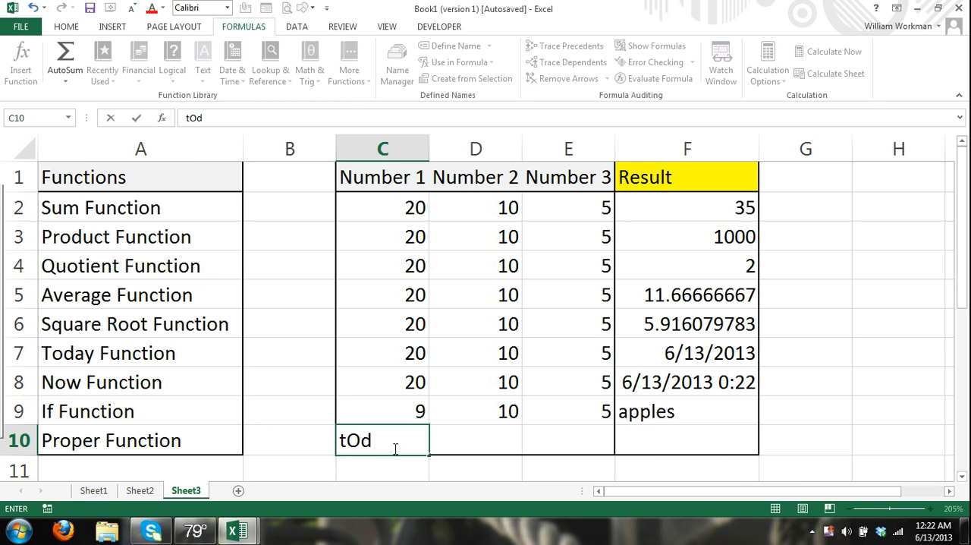
text(D)
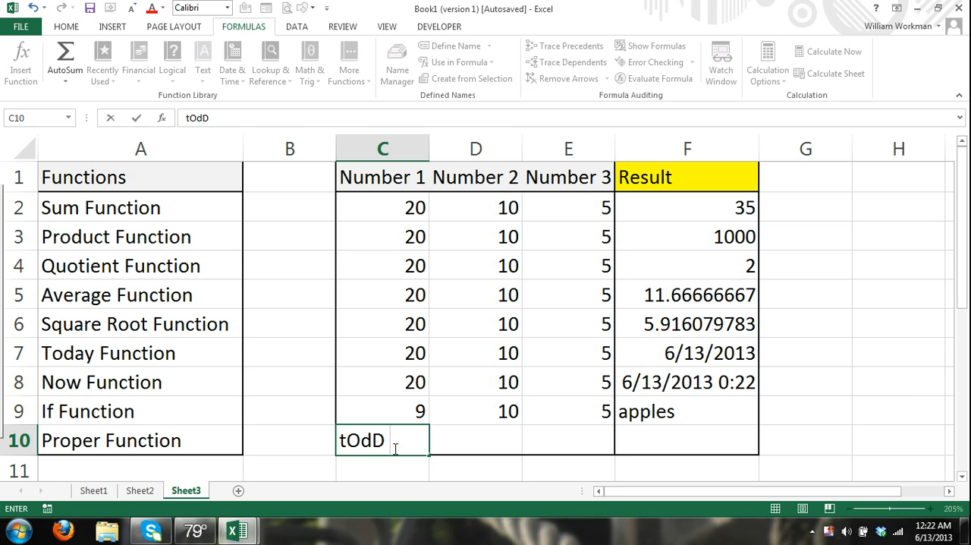
text(woR)
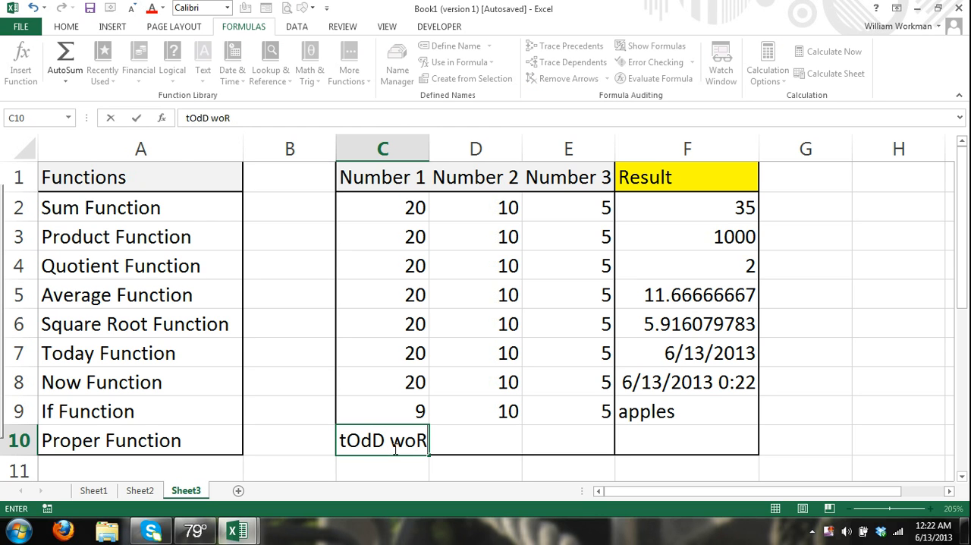
text(kman)
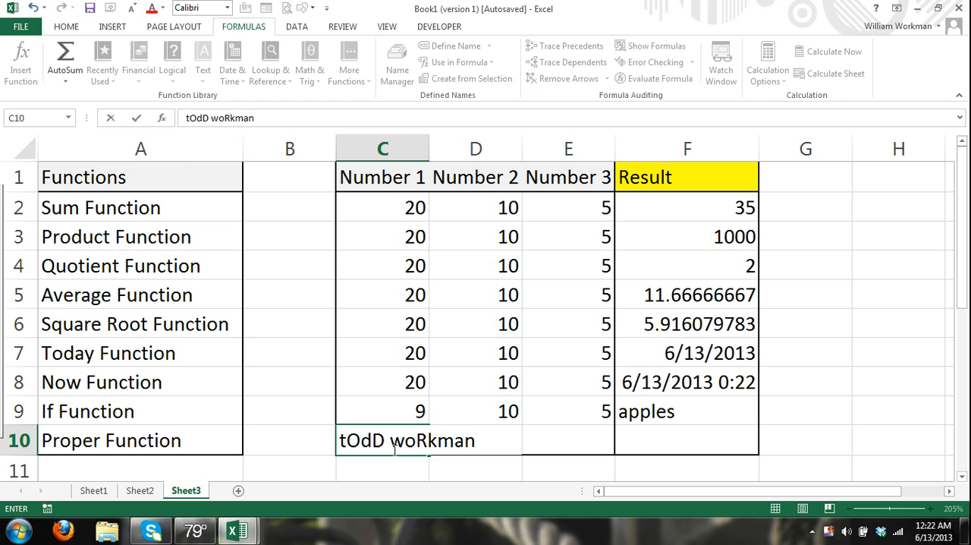
key(Return)
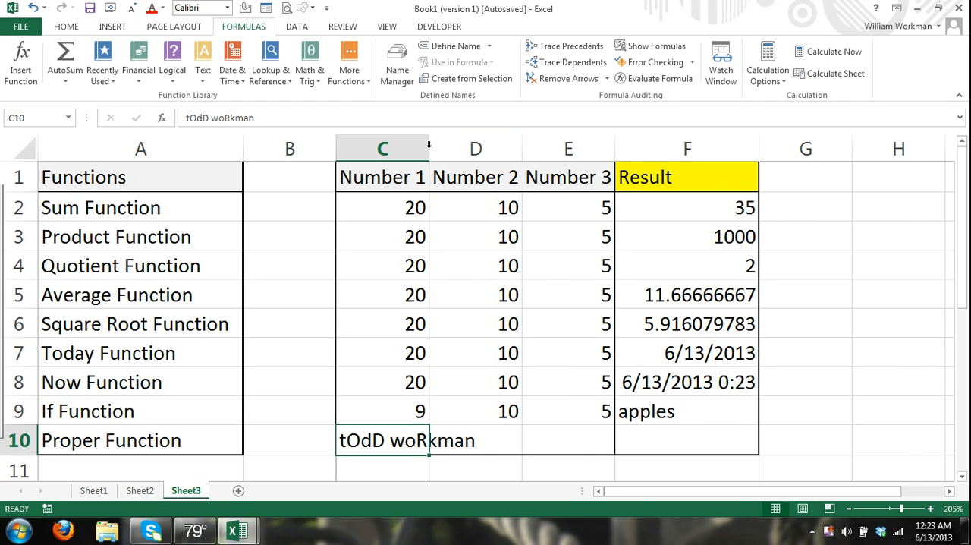
click(743, 440)
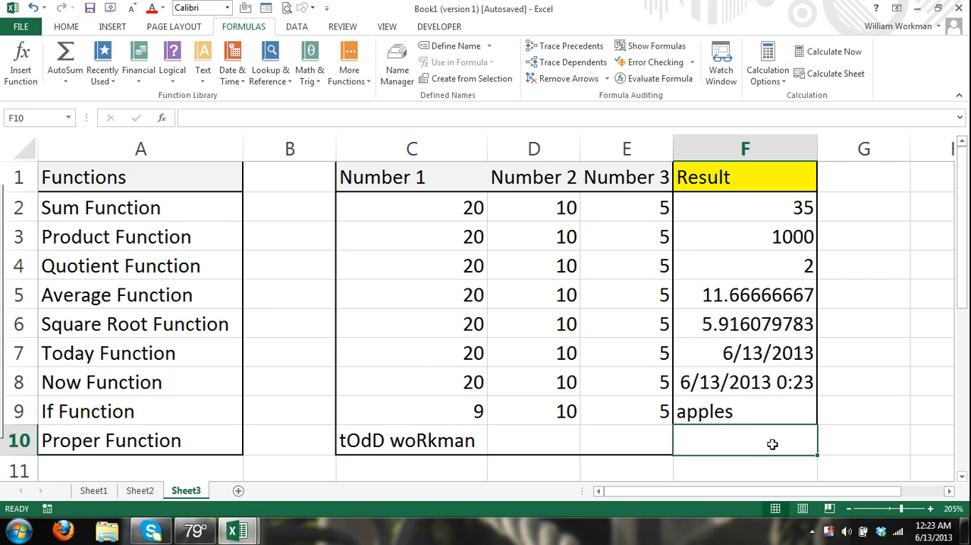
text(=PO)
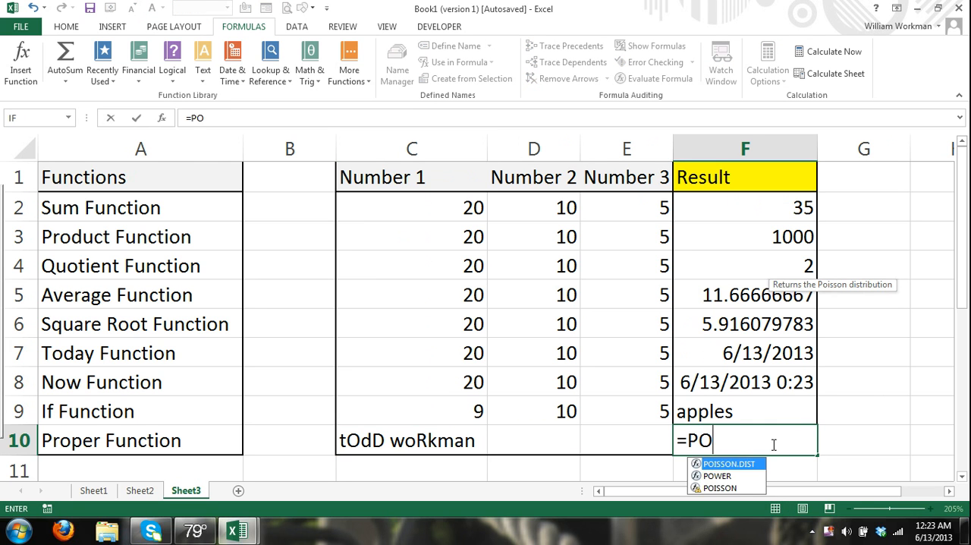
text(RP)
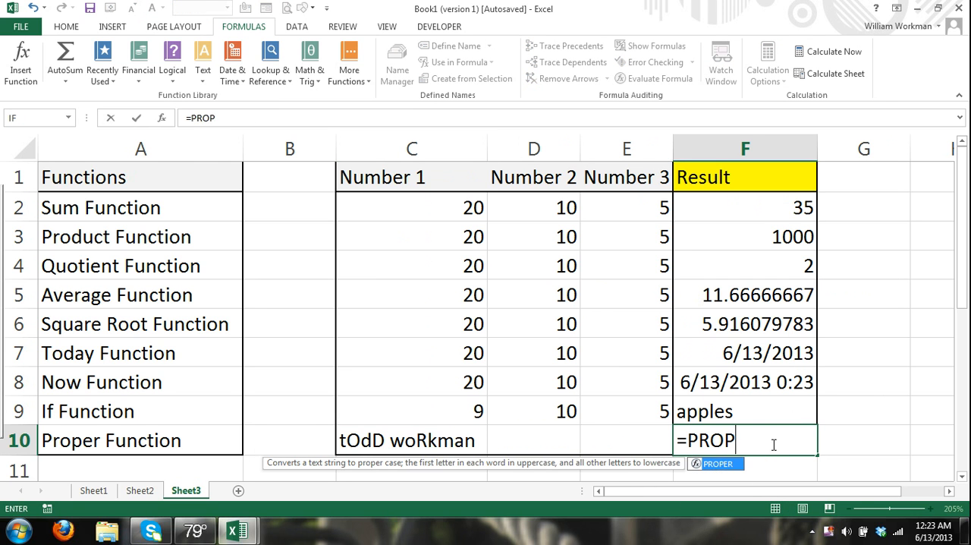
text(ER)
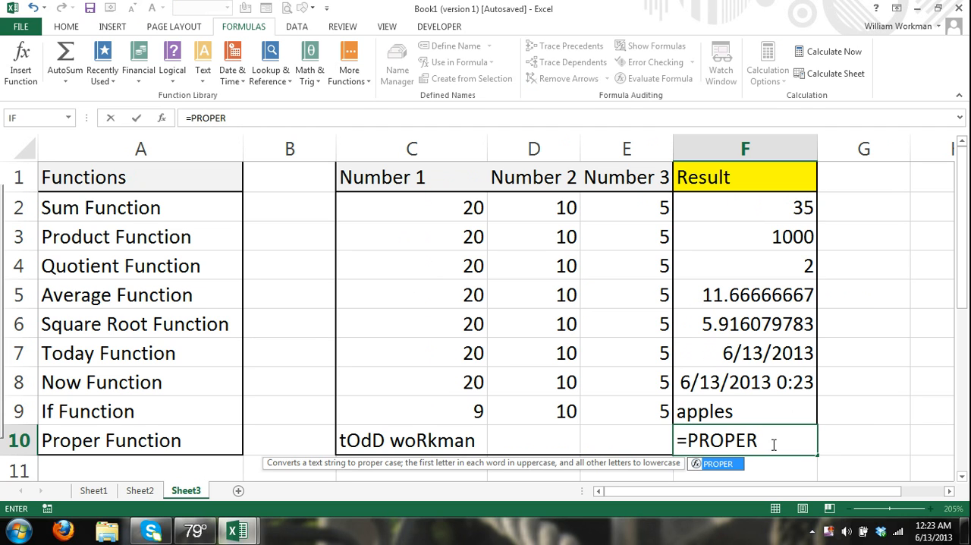
text(()
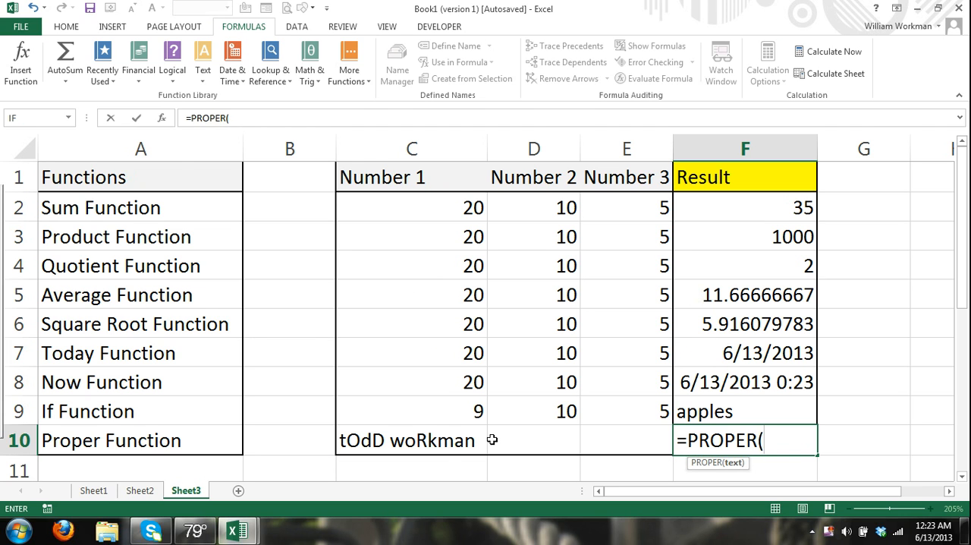
click(412, 440)
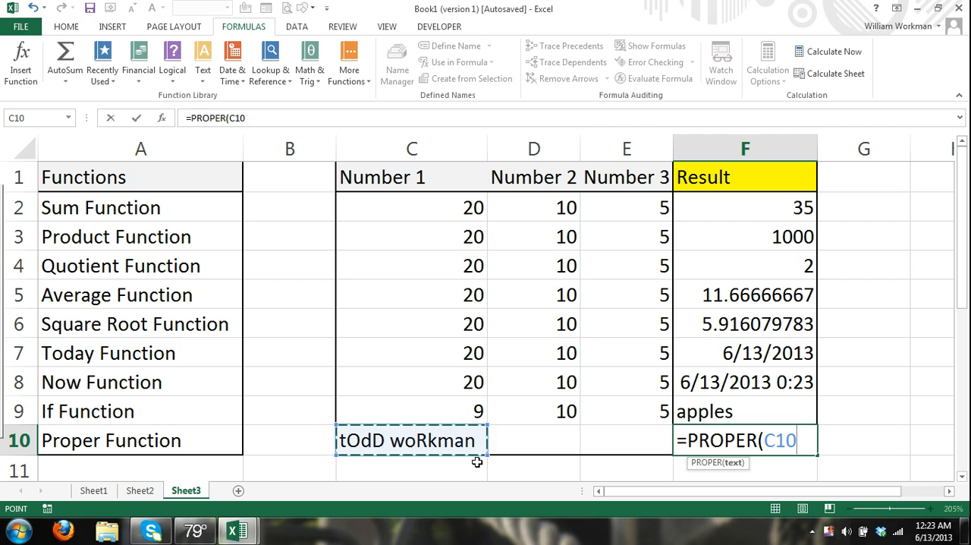
text())
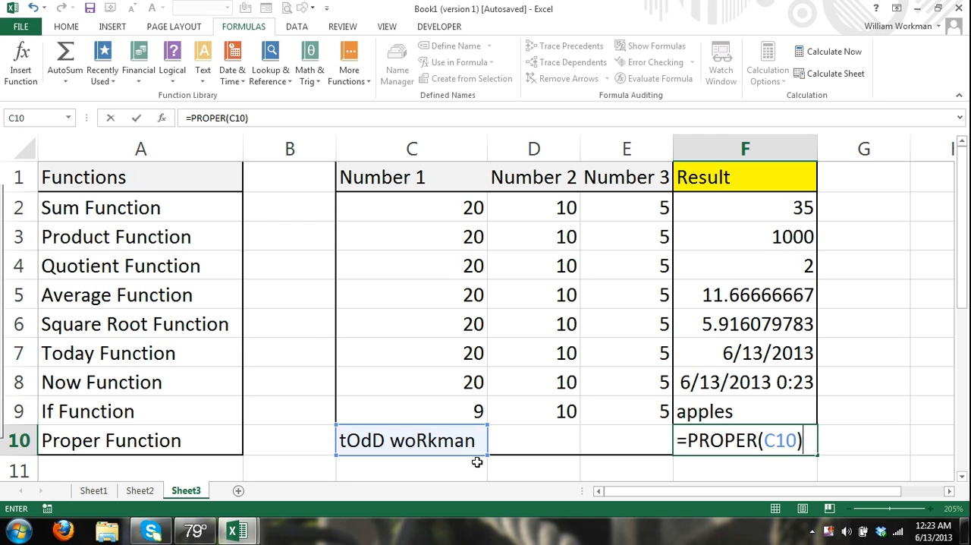
key(Return)
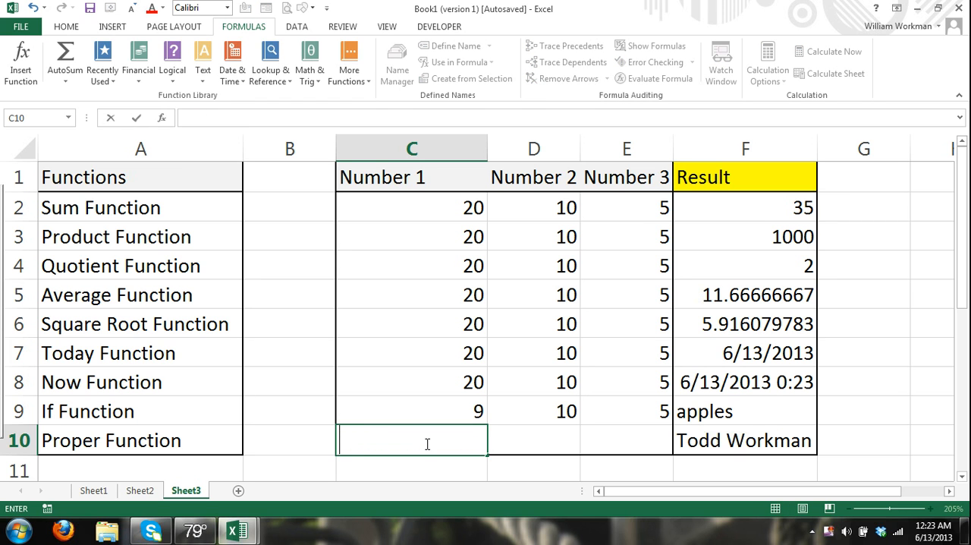
Replace C10 with eXcel for nOObs so F10 shows Excel For Noobs.
text(eXcel)
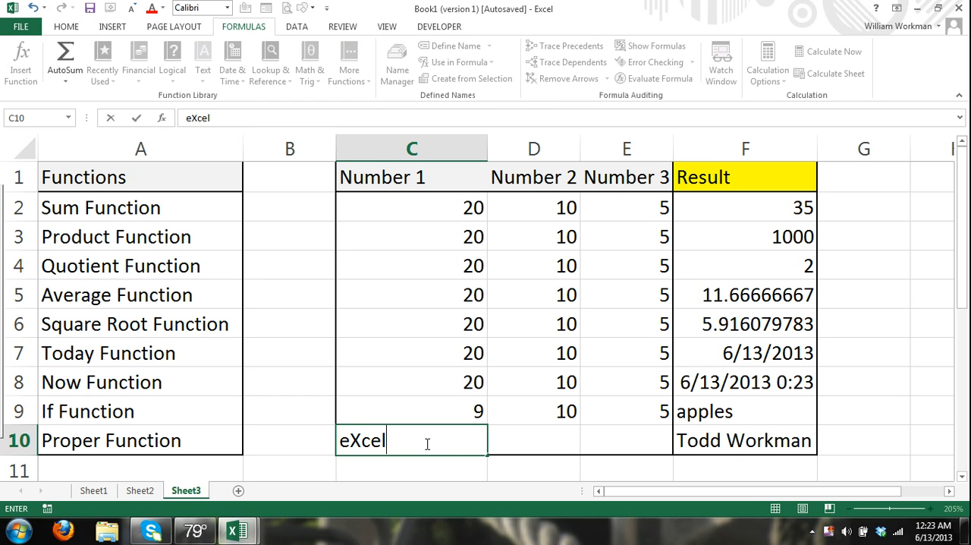
text(for)
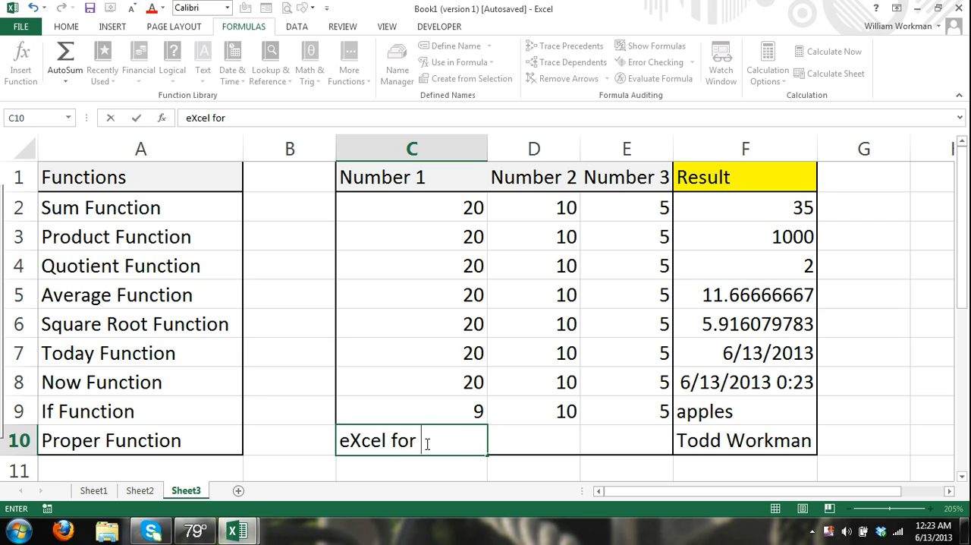
text(nOObs)
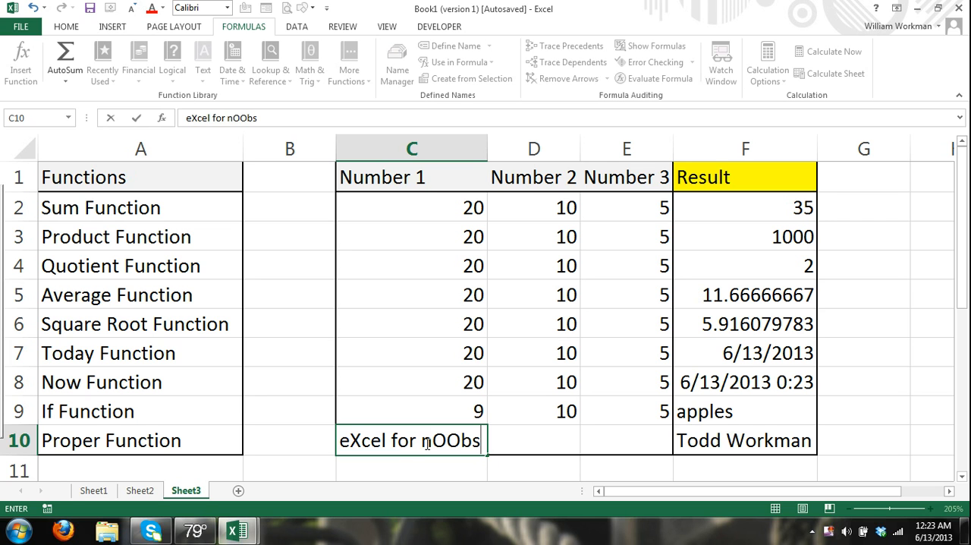
mouse_move(775, 438)
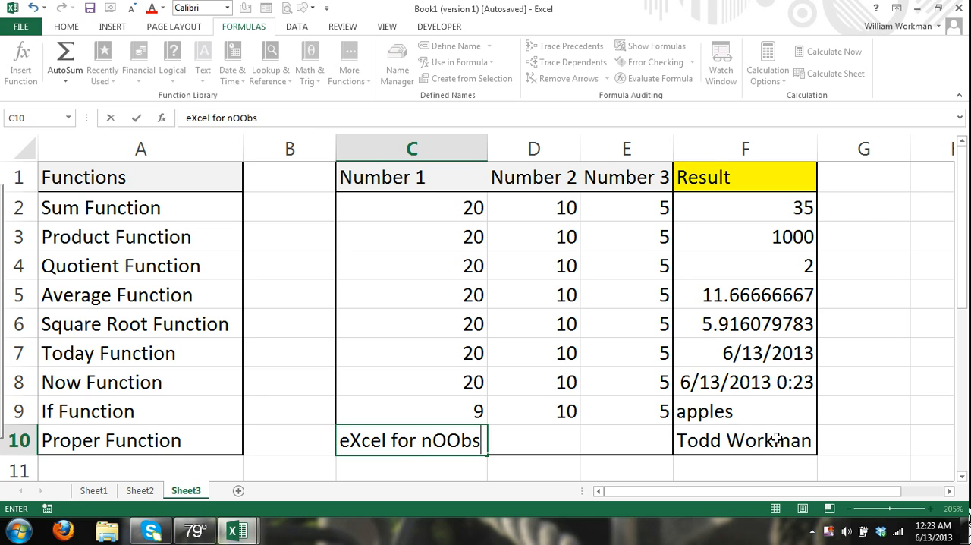
key(Return)
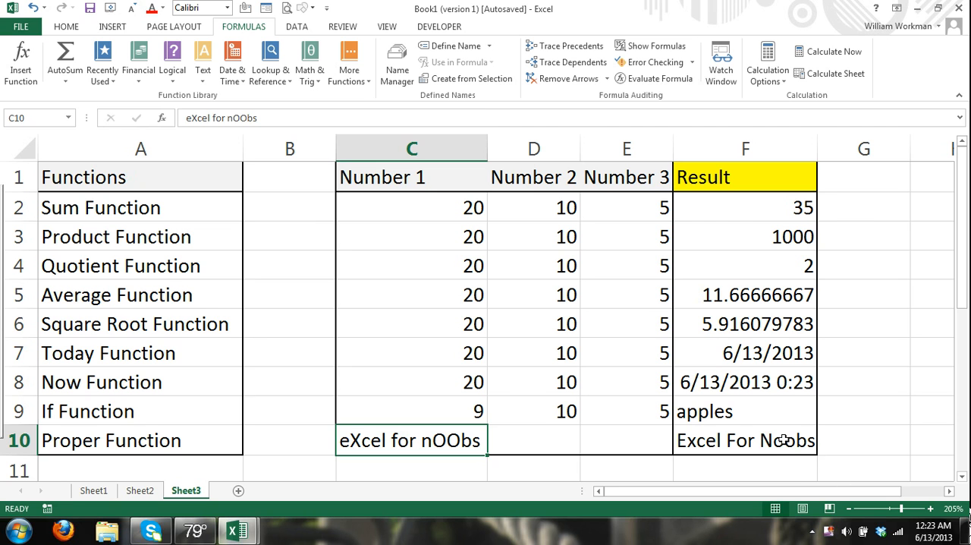
click(745, 440)
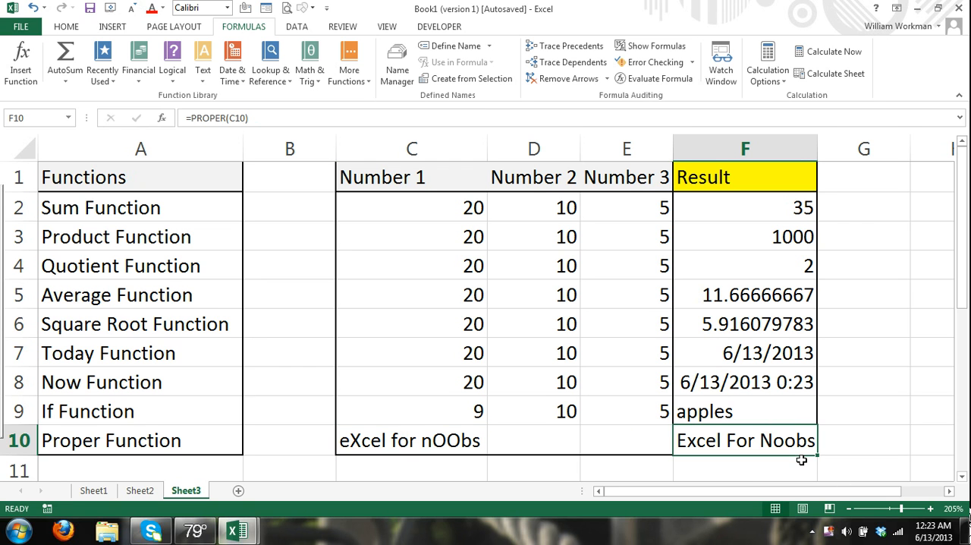
mouse_move(801, 461)
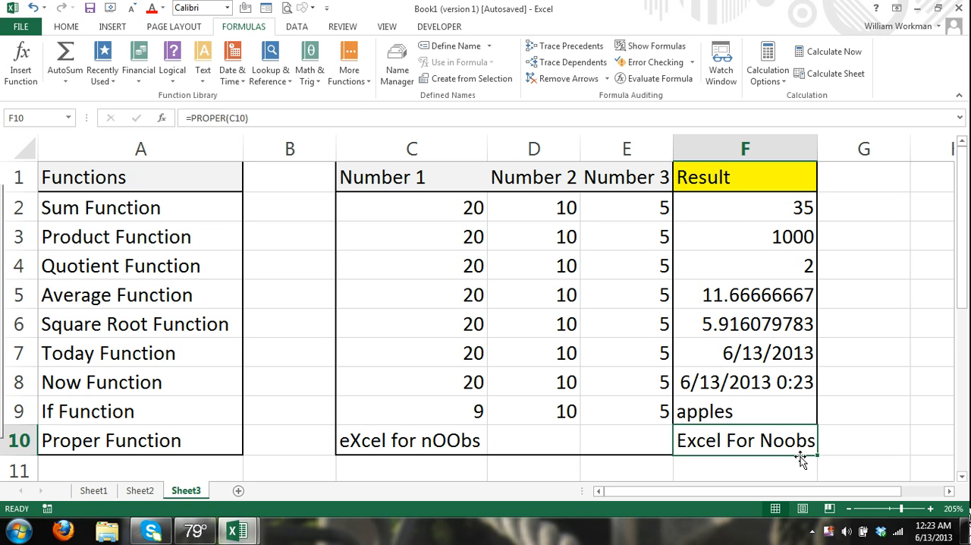
click(745, 382)
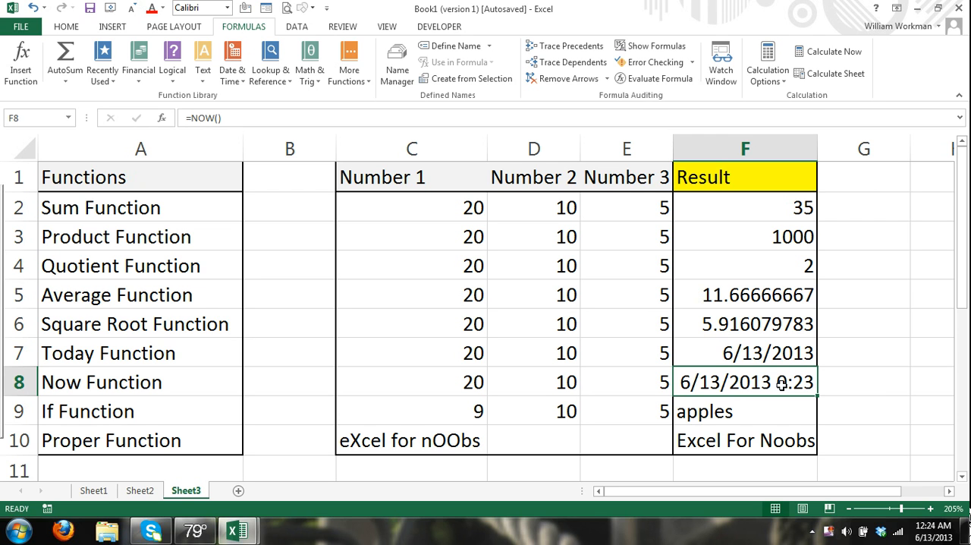
mouse_move(476, 173)
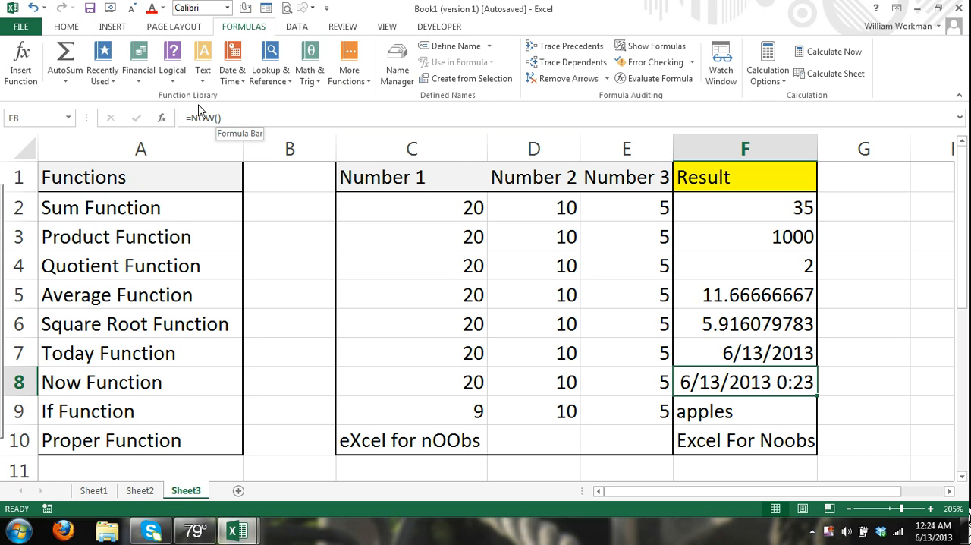
mouse_move(215, 100)
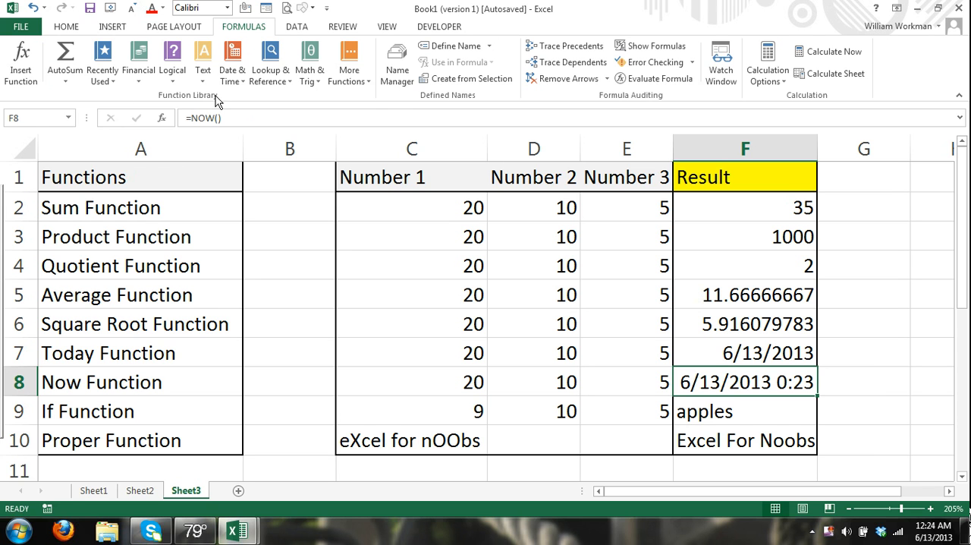
mouse_move(22, 68)
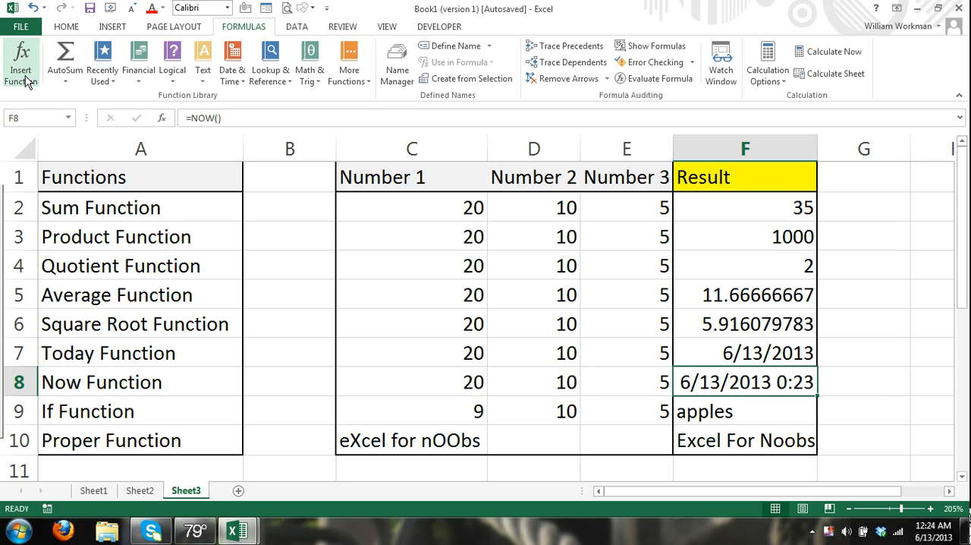
Inspect the NOW formula's arguments, close them, then show the Financial functions list.
click(21, 62)
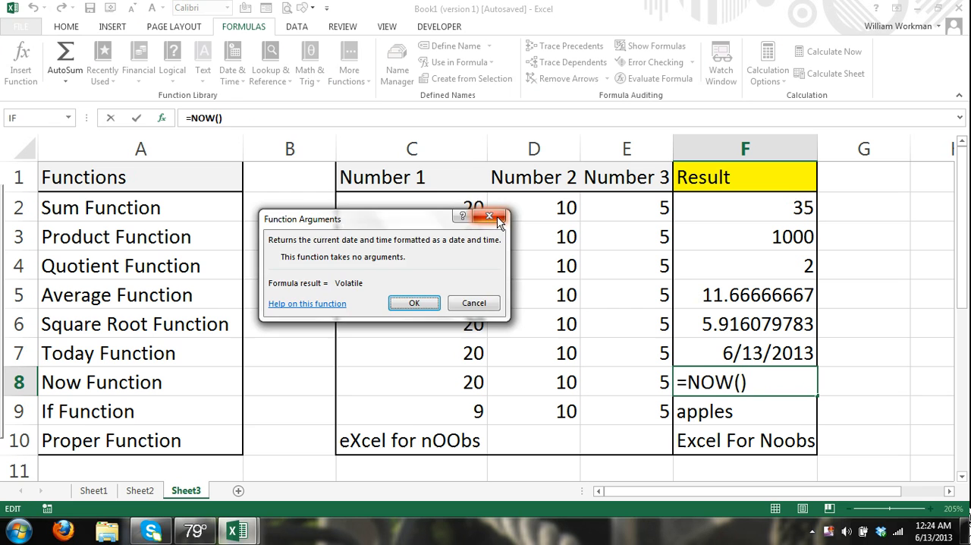
click(414, 303)
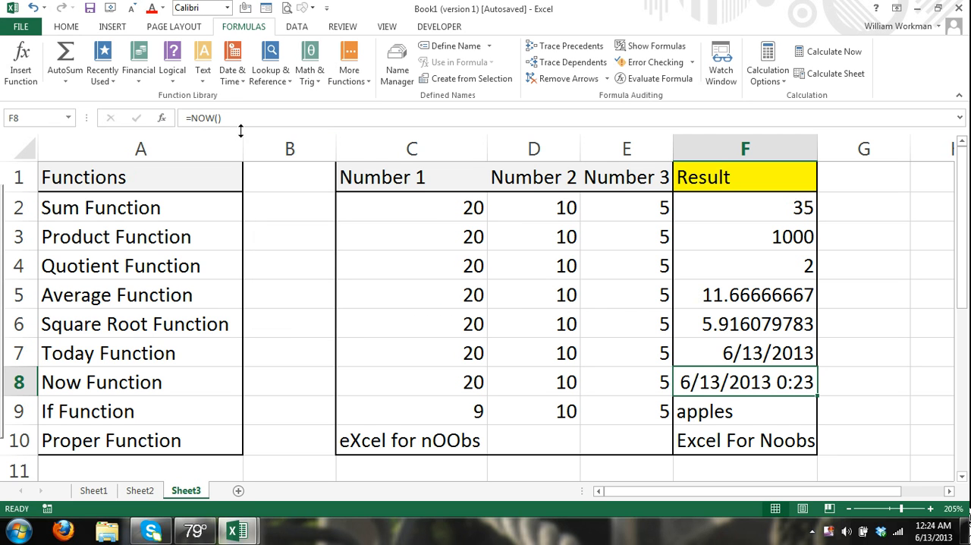
mouse_move(204, 60)
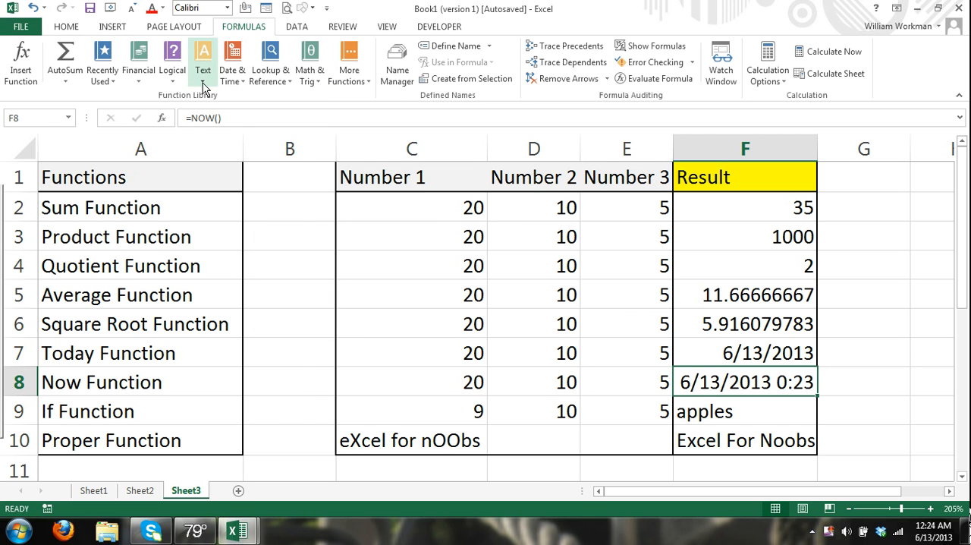
click(203, 61)
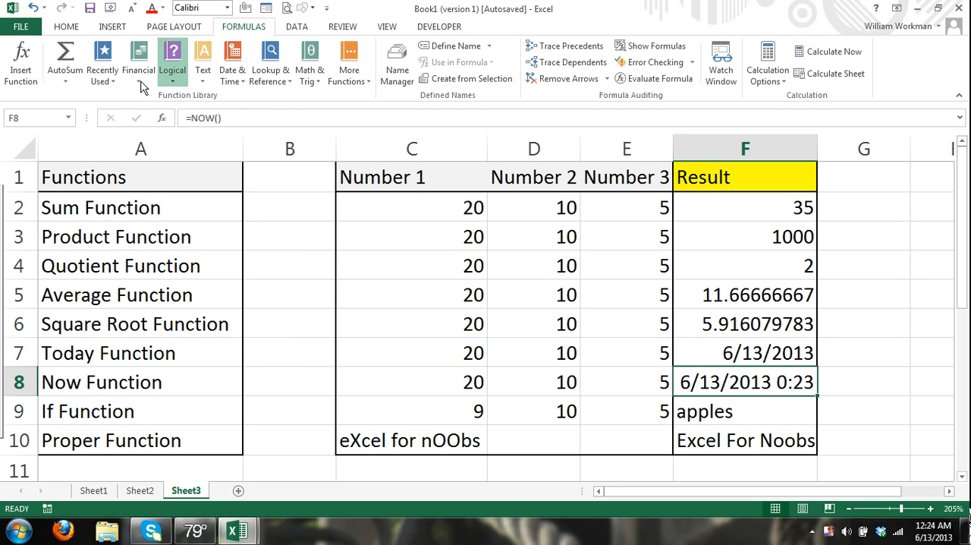
click(138, 62)
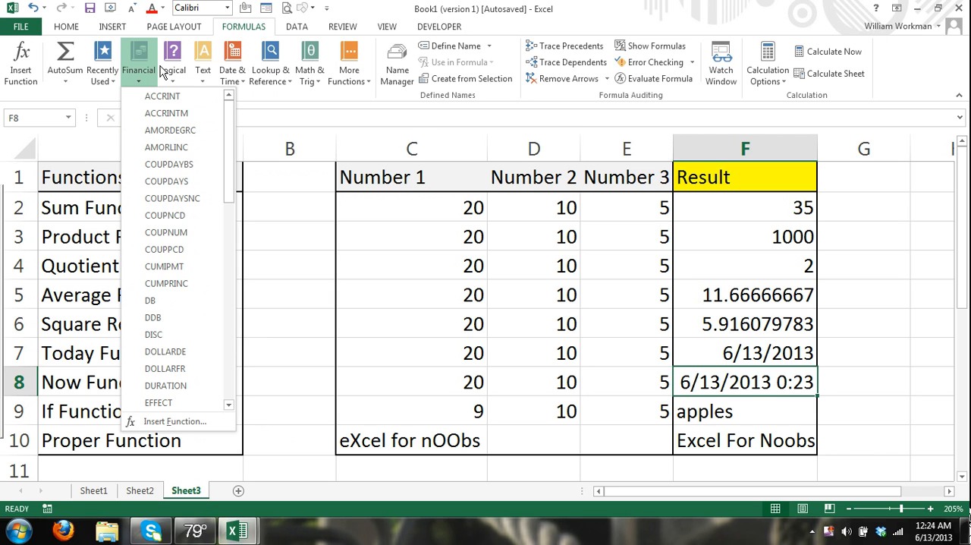
Browse the More Functions categories, then close the menus.
click(173, 62)
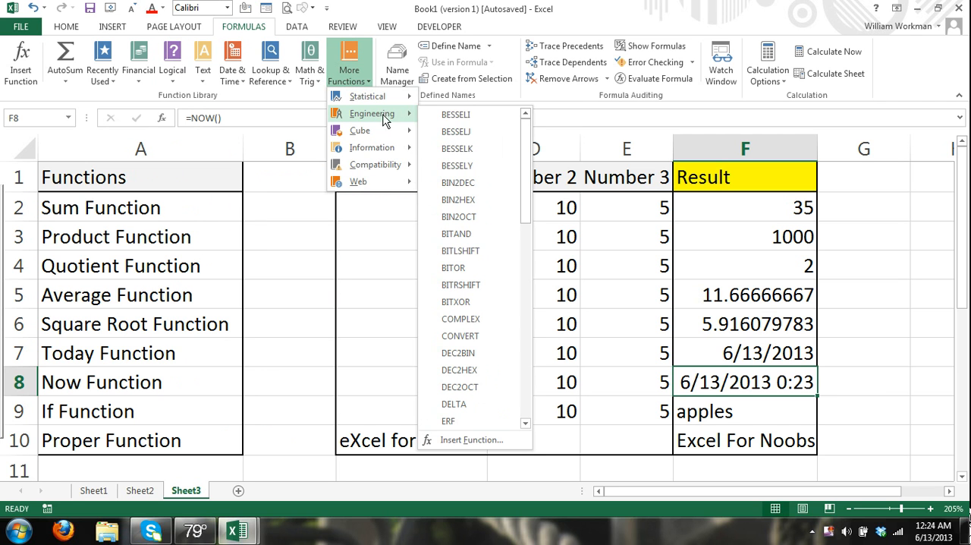
mouse_move(474, 165)
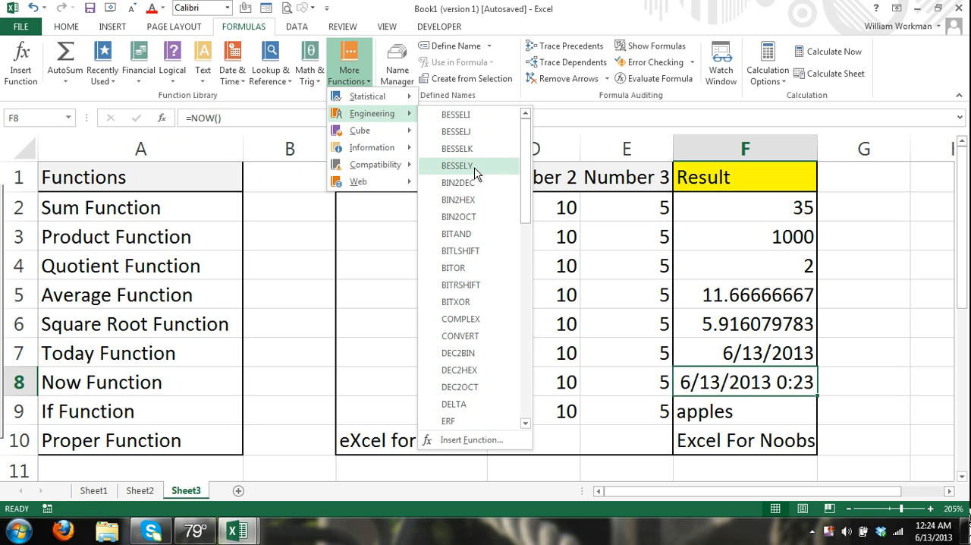
mouse_move(461, 285)
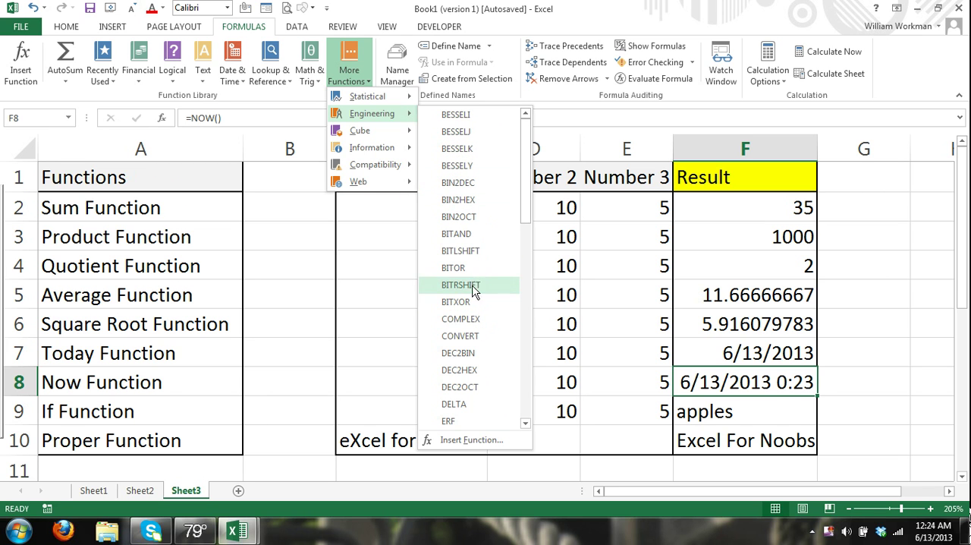
mouse_move(372, 131)
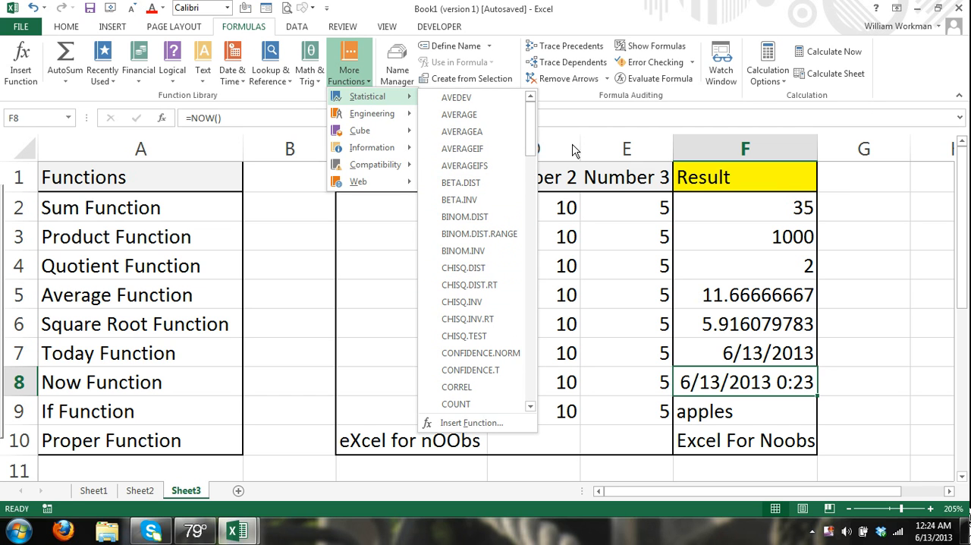
click(291, 267)
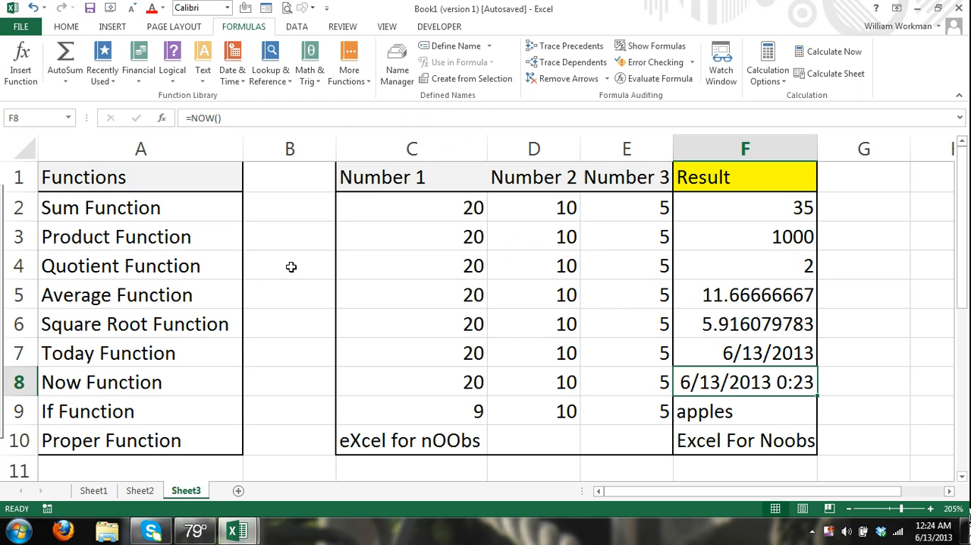
click(290, 264)
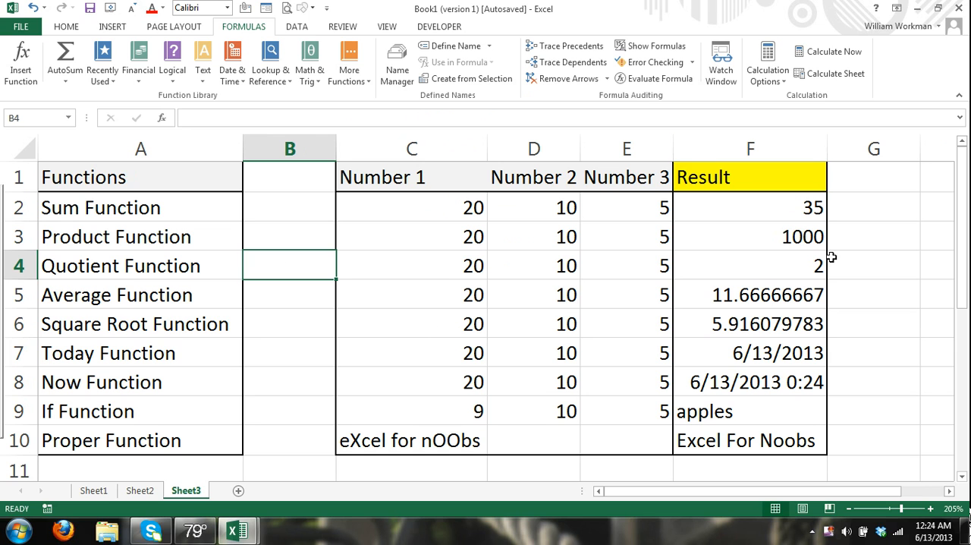
mouse_move(507, 285)
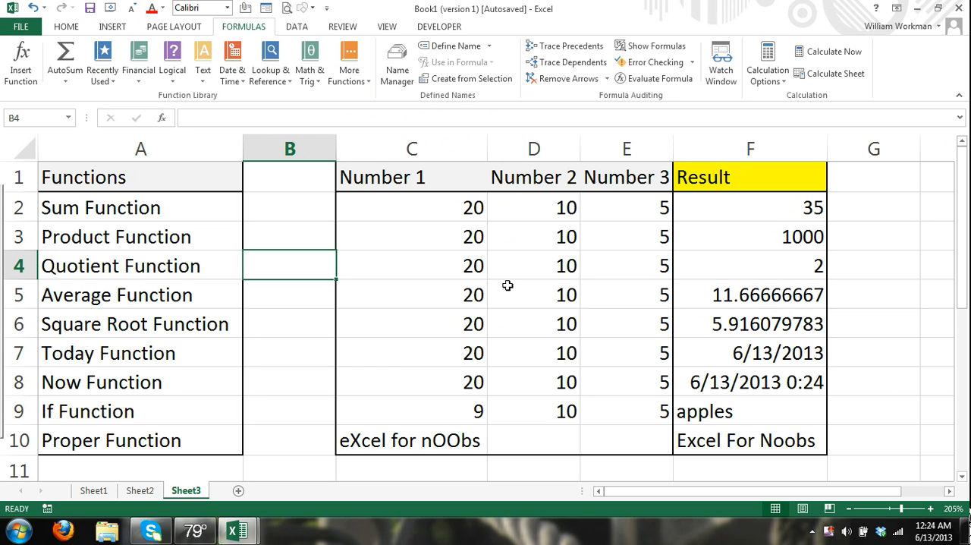